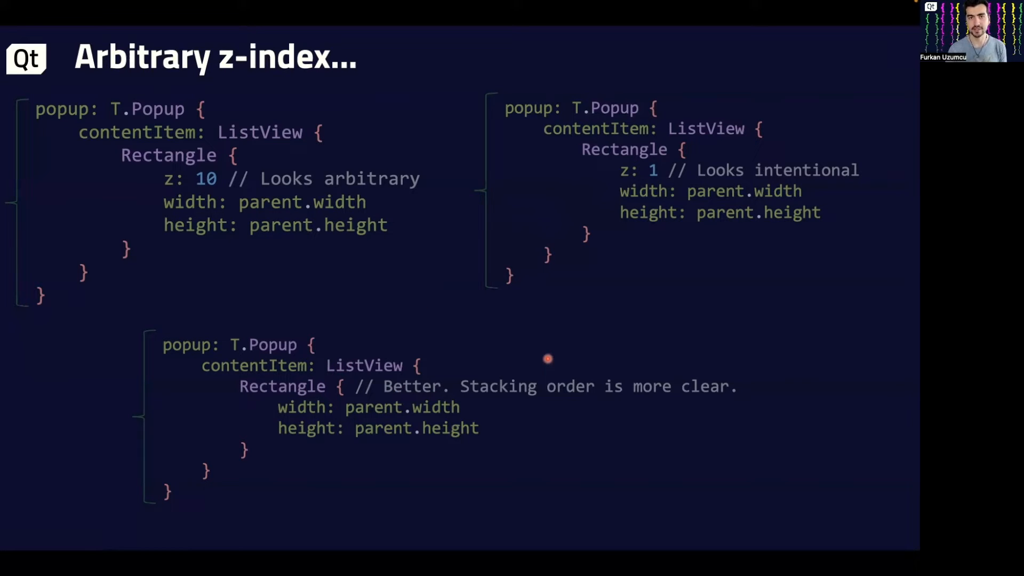
Advance from the 'Arbitrary z-index' slide to the 'Relying on Context' slide
key(Right)
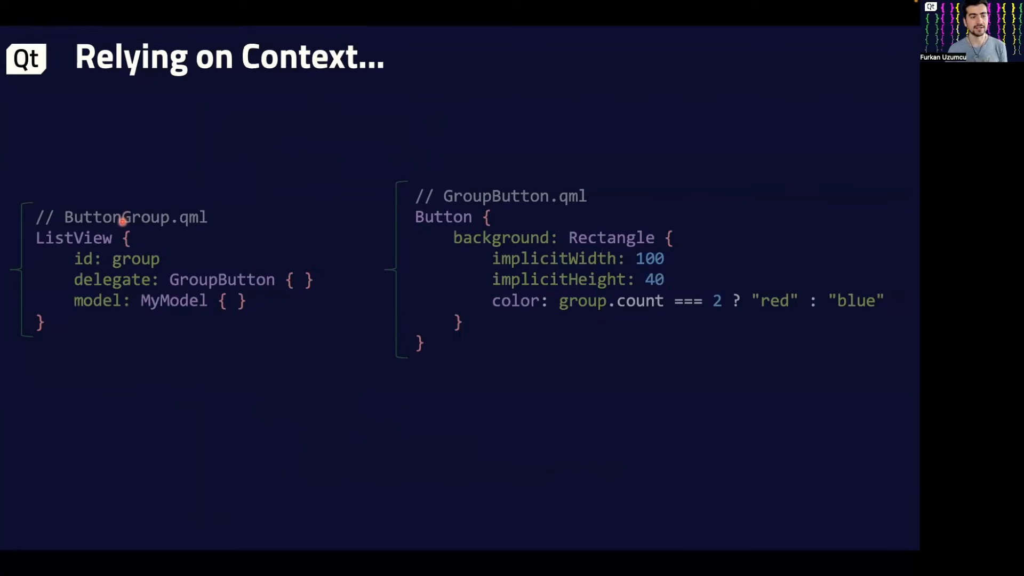
mouse_move(125, 257)
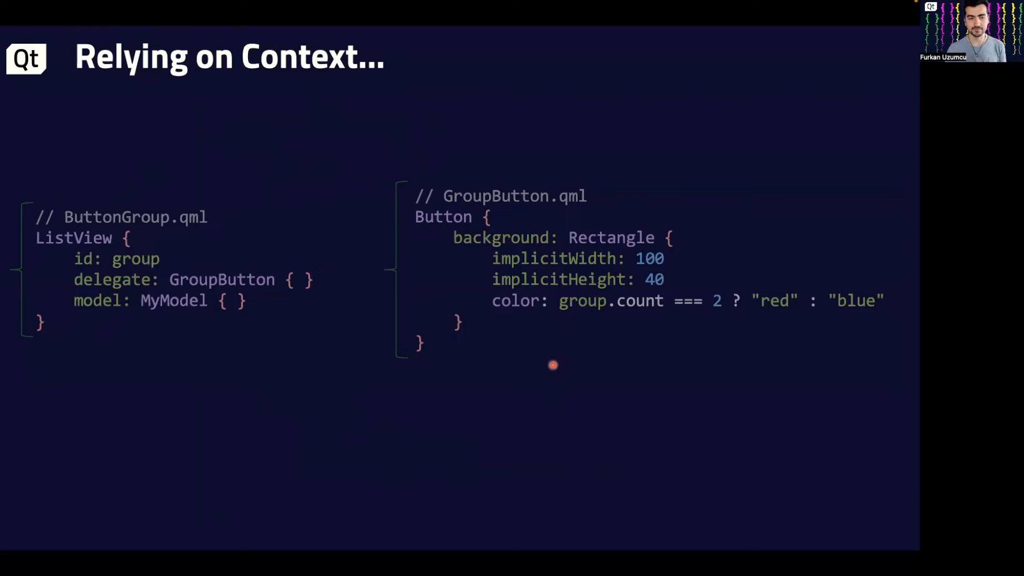
mouse_move(593, 318)
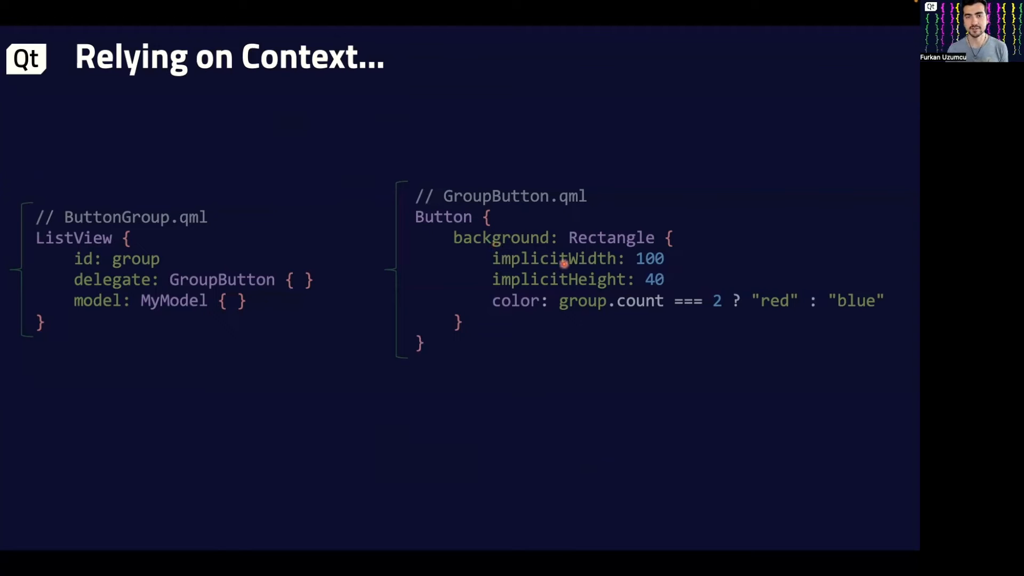
mouse_move(506, 228)
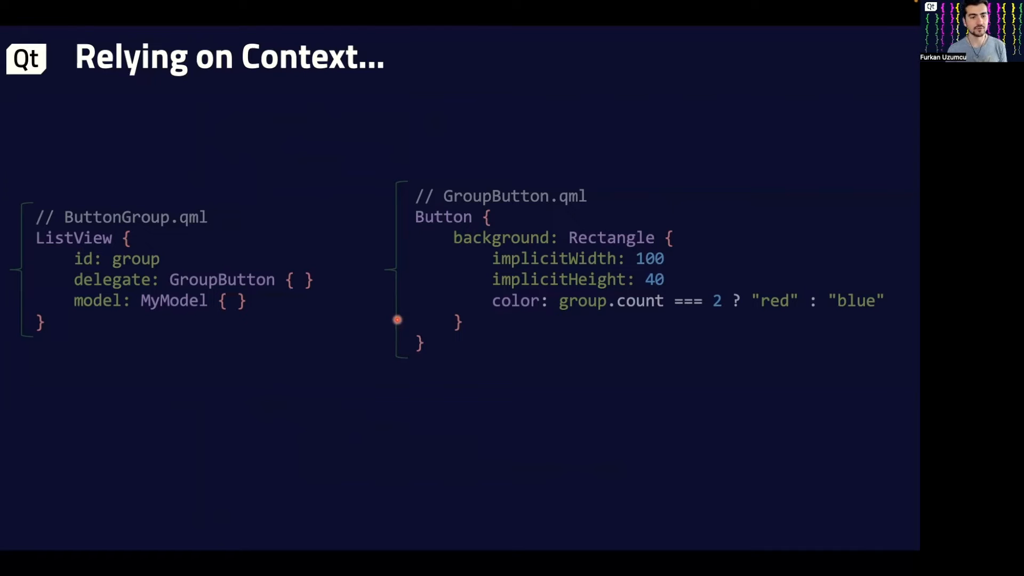
mouse_move(620, 335)
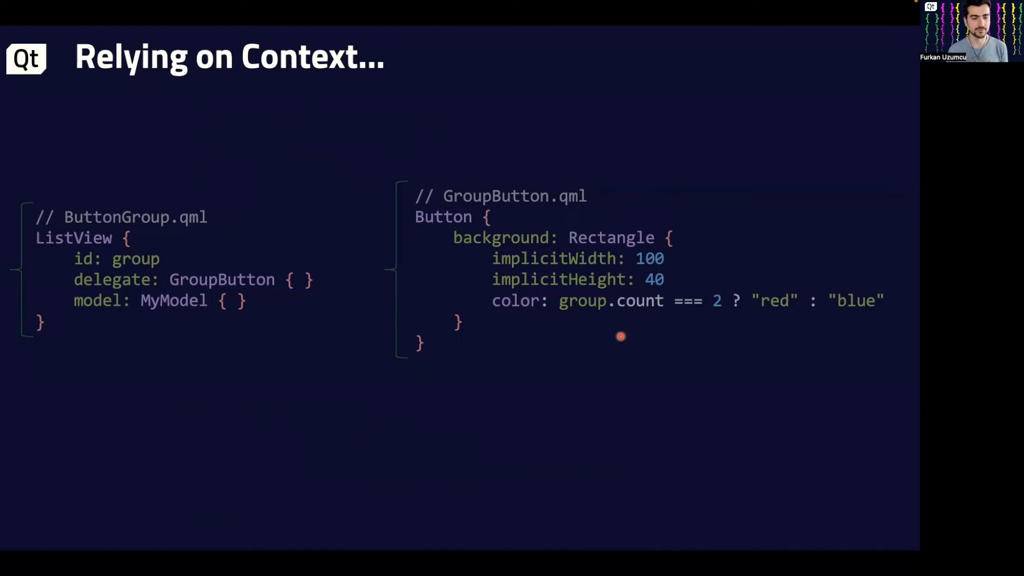
key(Right)
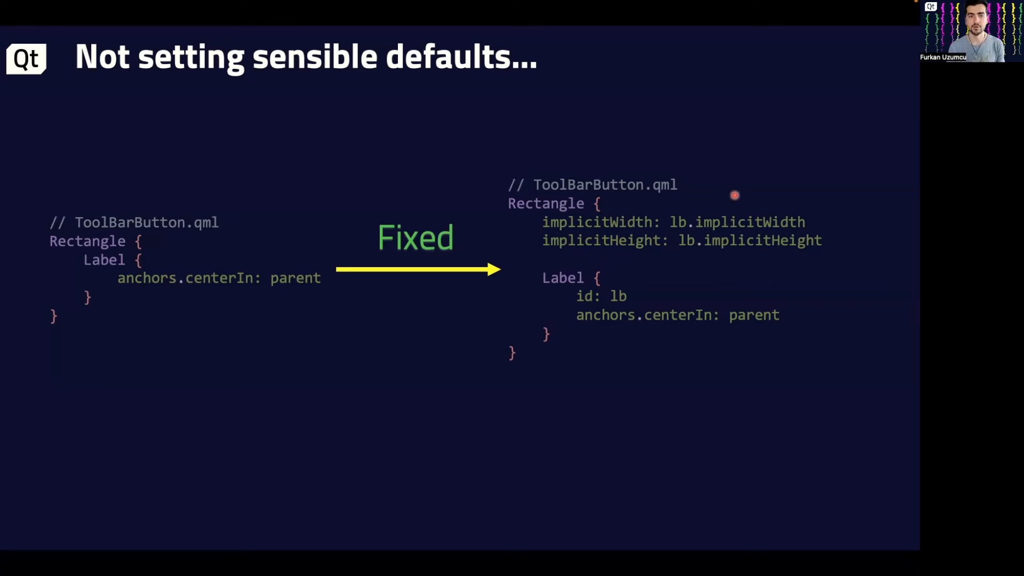
mouse_move(752, 131)
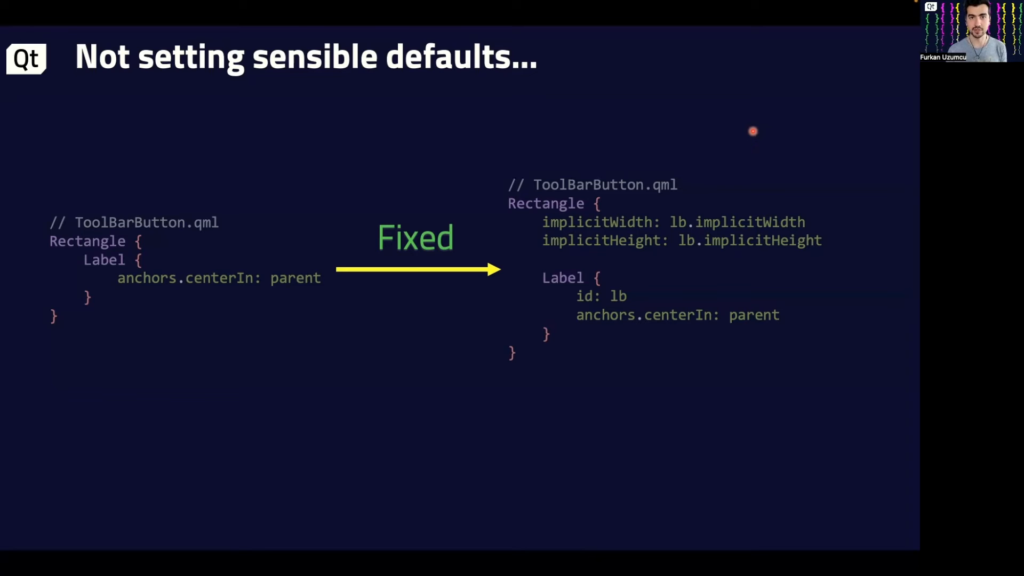
mouse_move(675, 209)
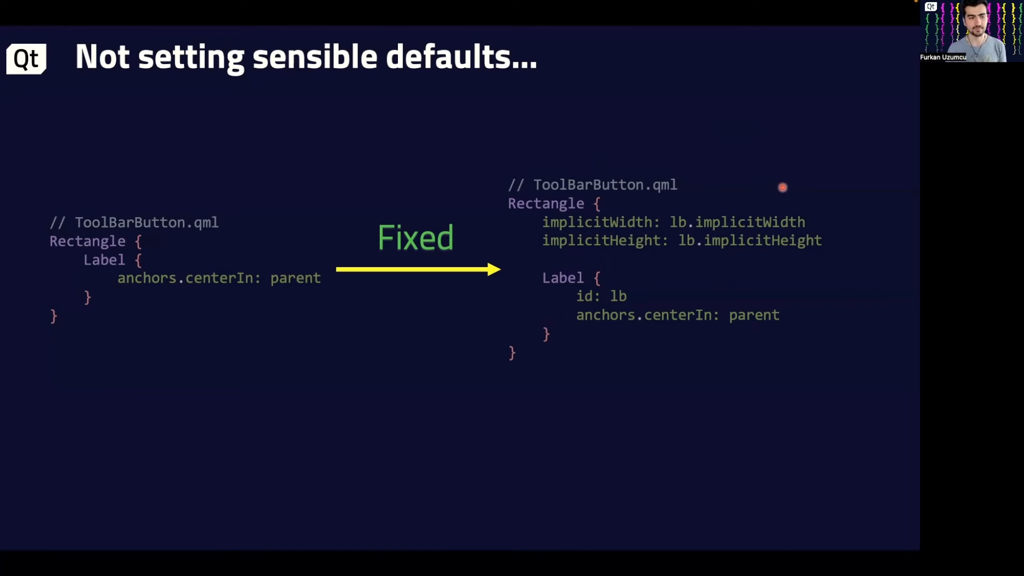
mouse_move(149, 324)
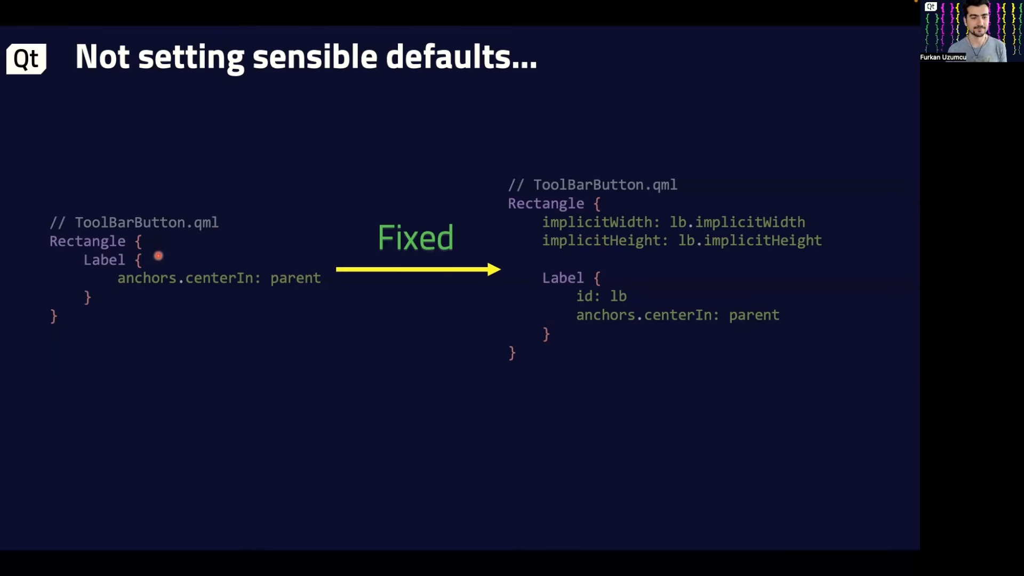
Advance from 'Not setting sensible defaults' to the 'Using top level layout items' slide
key(Right)
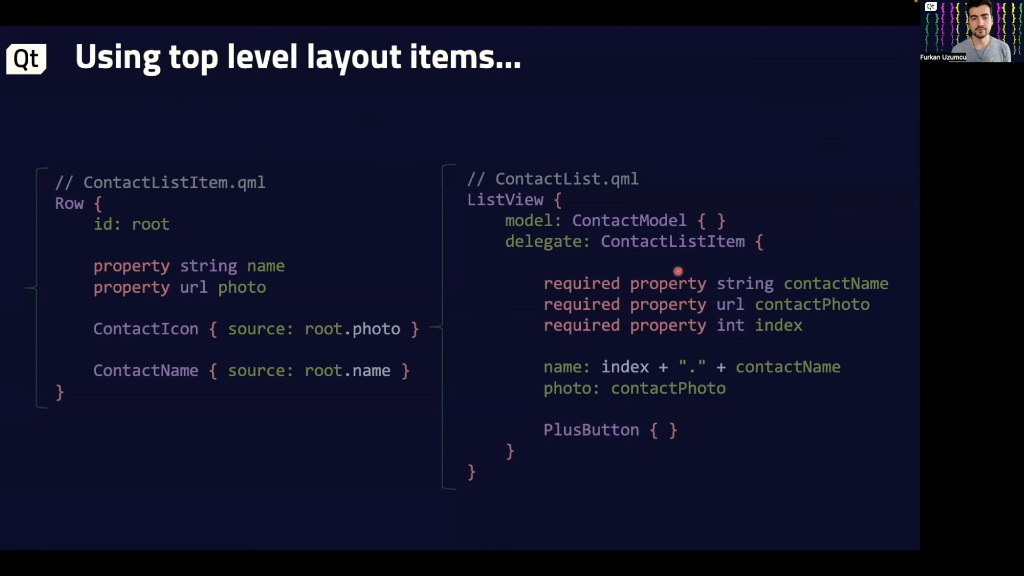
mouse_move(582, 529)
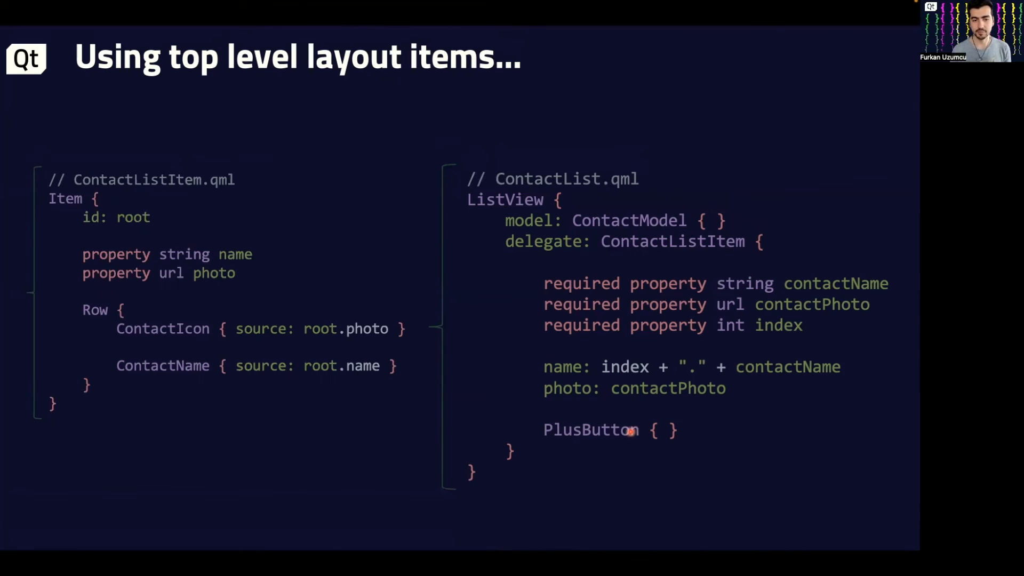
key(Right)
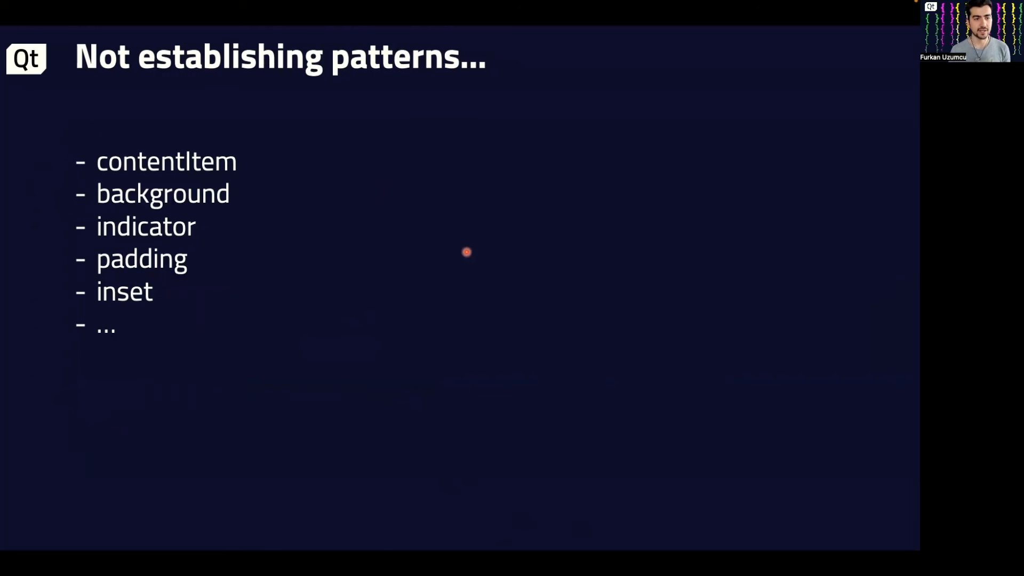
mouse_move(449, 227)
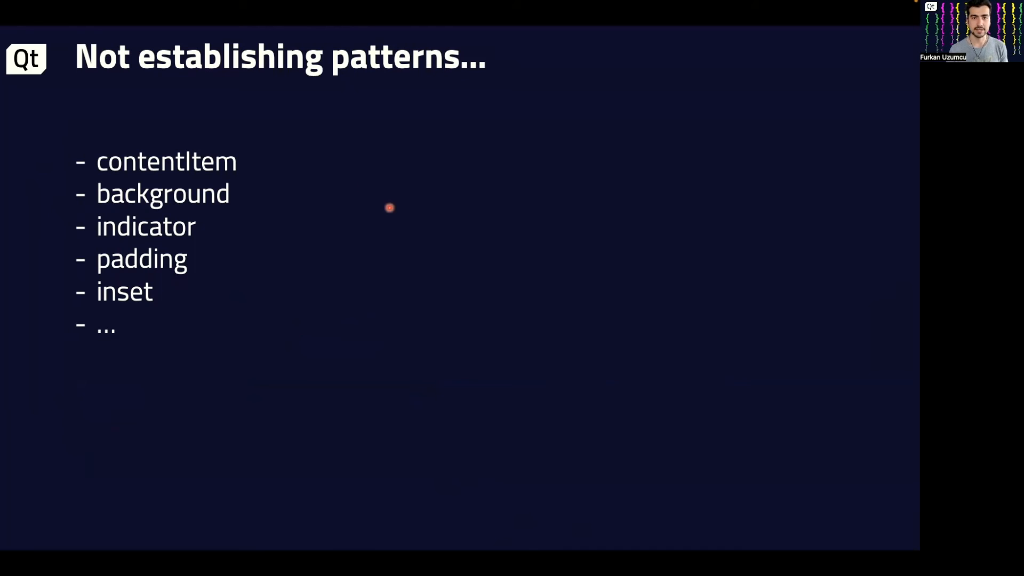
mouse_move(367, 229)
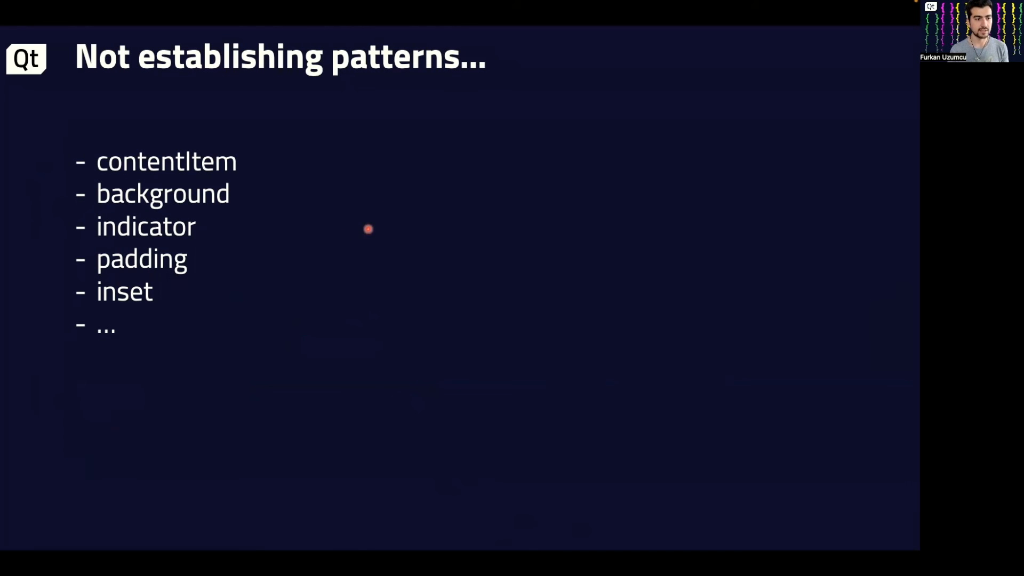
mouse_move(337, 228)
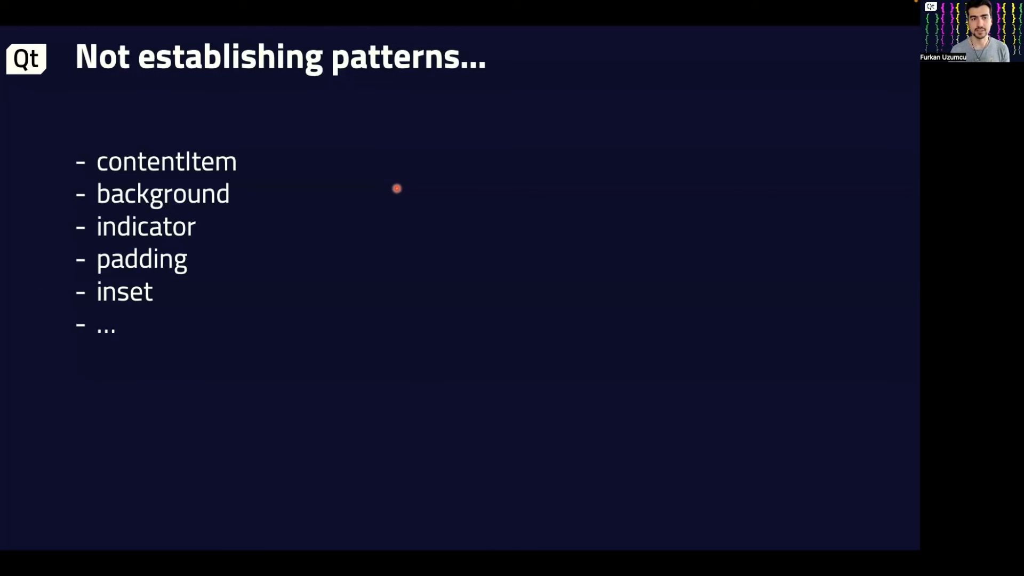
mouse_move(291, 211)
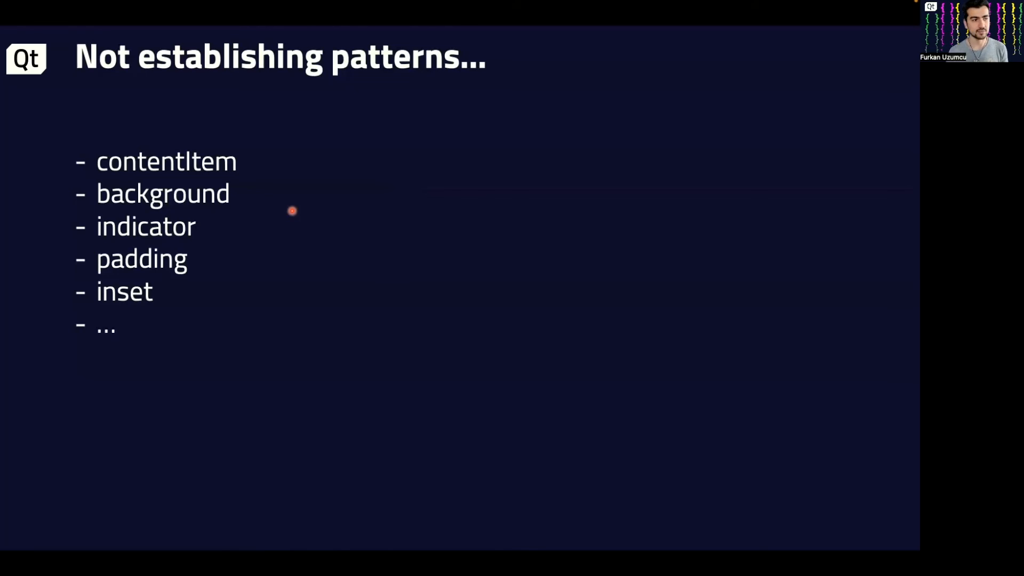
mouse_move(331, 238)
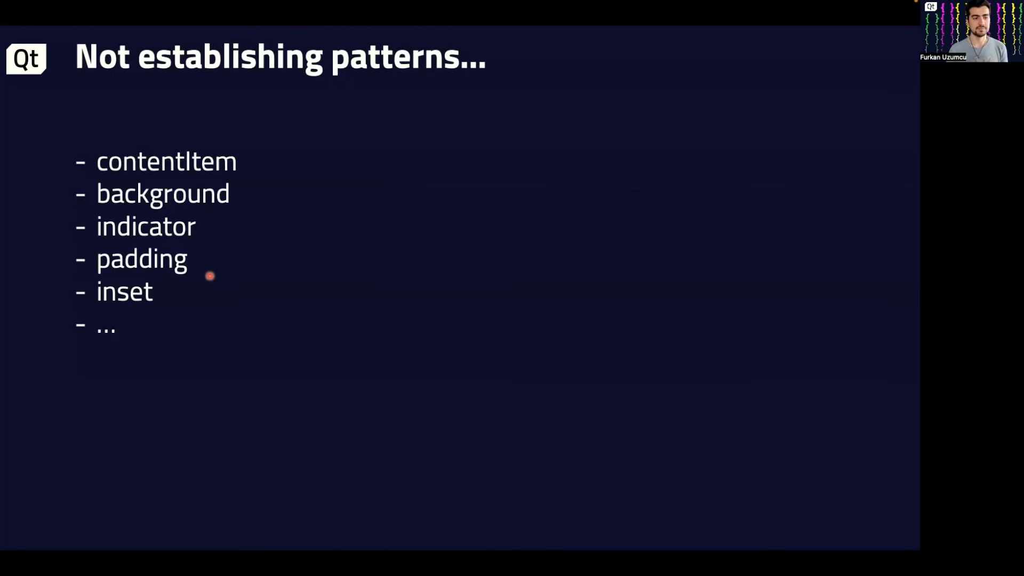
mouse_move(230, 260)
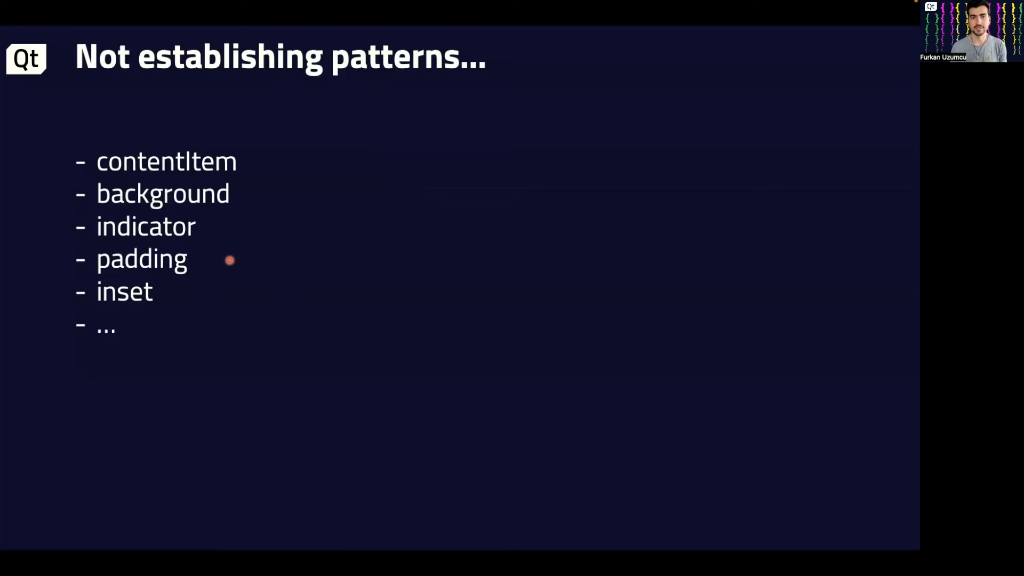
mouse_move(254, 239)
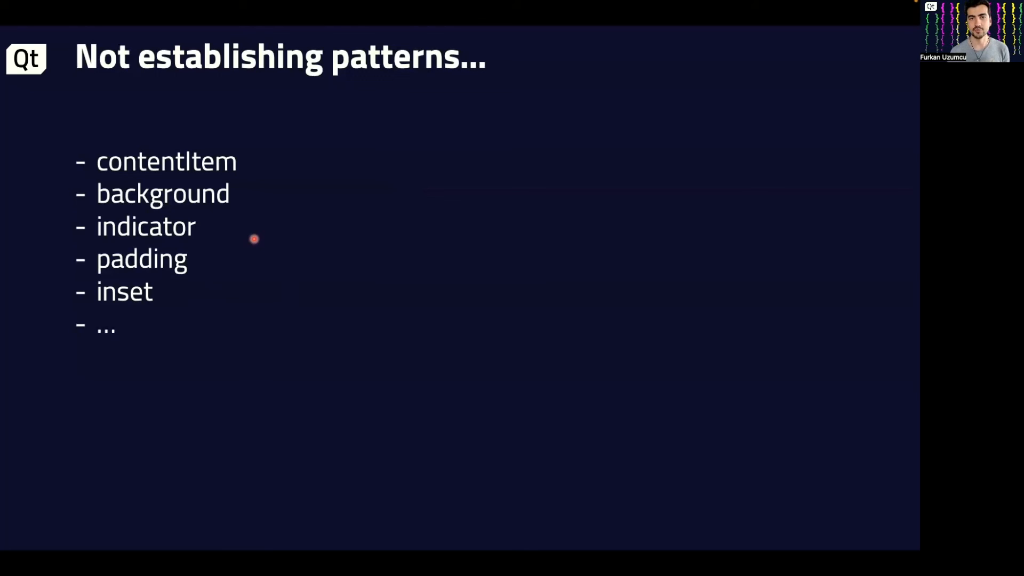
mouse_move(299, 212)
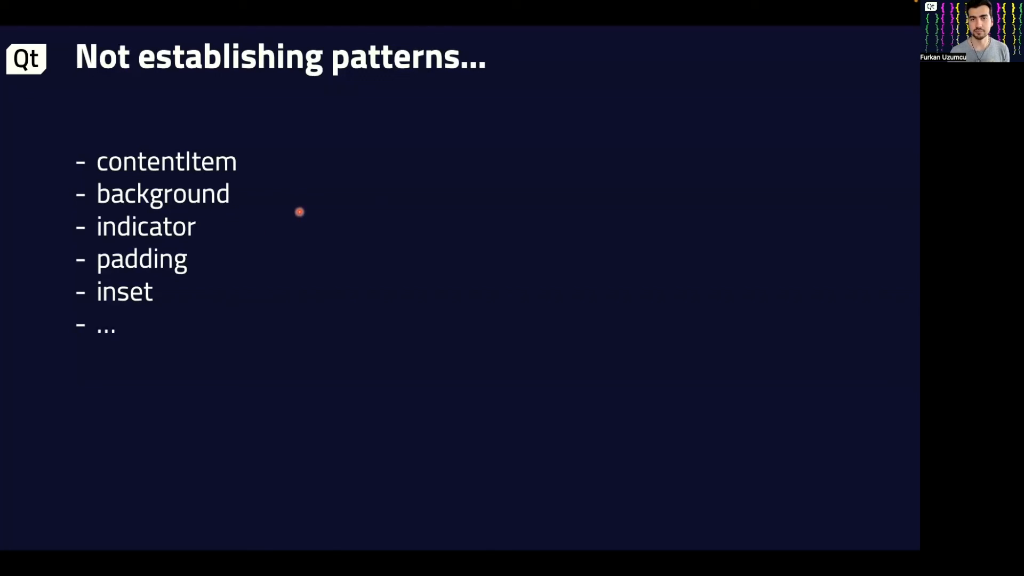
mouse_move(416, 257)
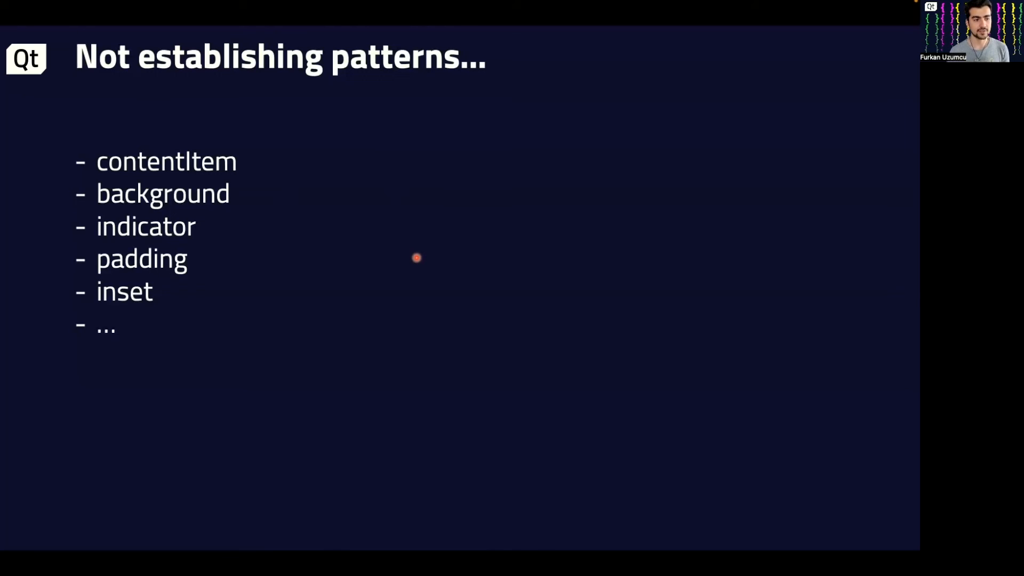
mouse_move(377, 351)
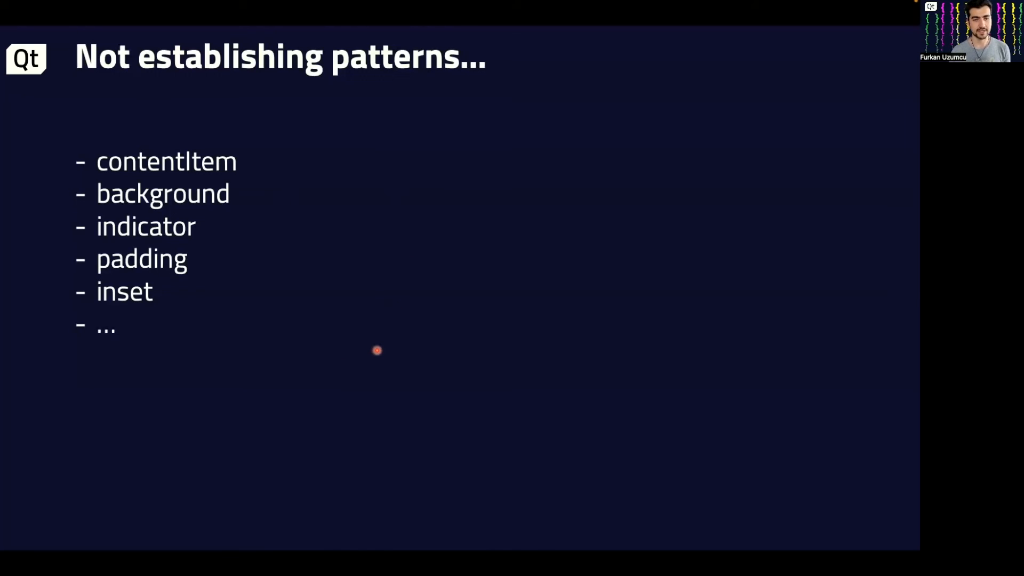